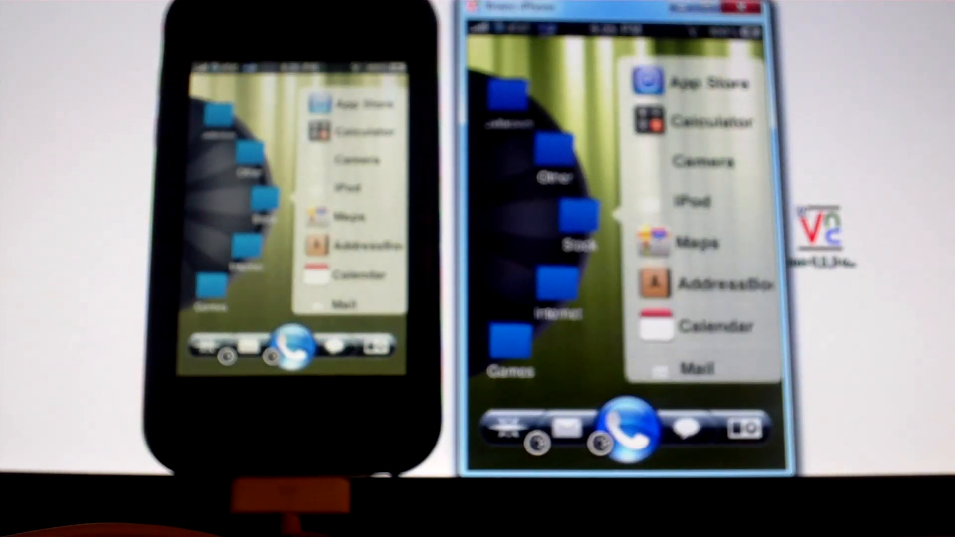
Step: Scroll down the mirrored home-screen app list toward the Settings app
{"action": "scroll", "scroll_direction": "down", "scroll_amount": 3}
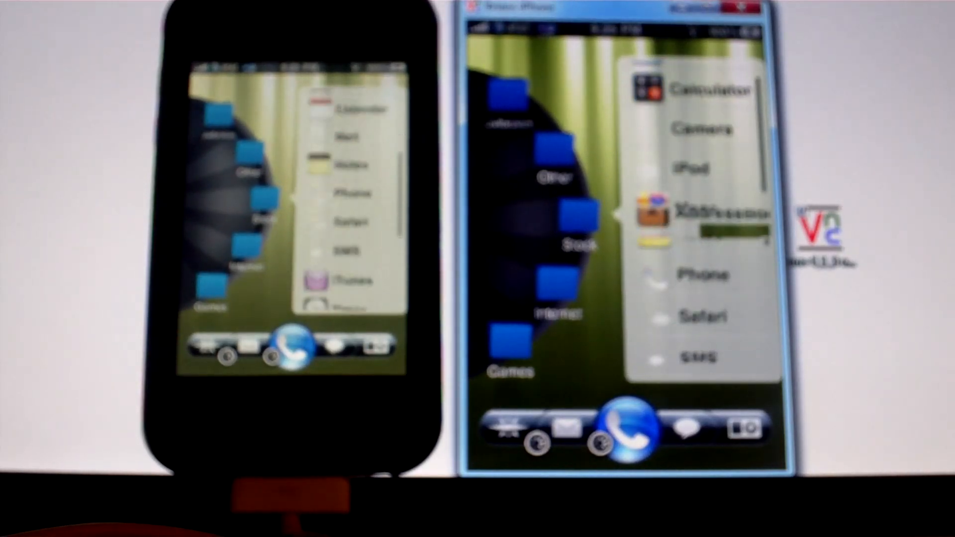
{"action": "scroll", "scroll_direction": "down", "scroll_amount": 3}
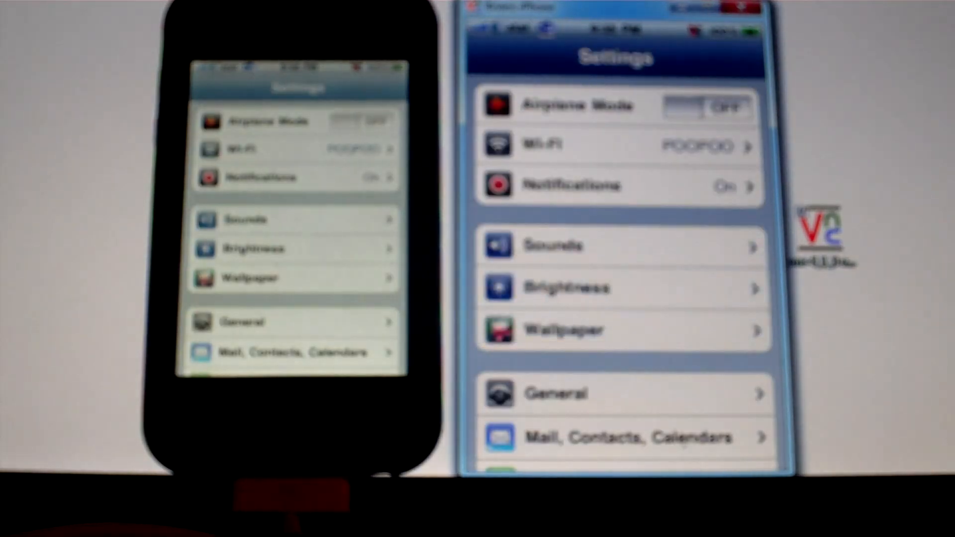
Step: Scroll the Settings list down and select the Veency entry
{"action": "scroll", "scroll_direction": "down", "scroll_amount": 3}
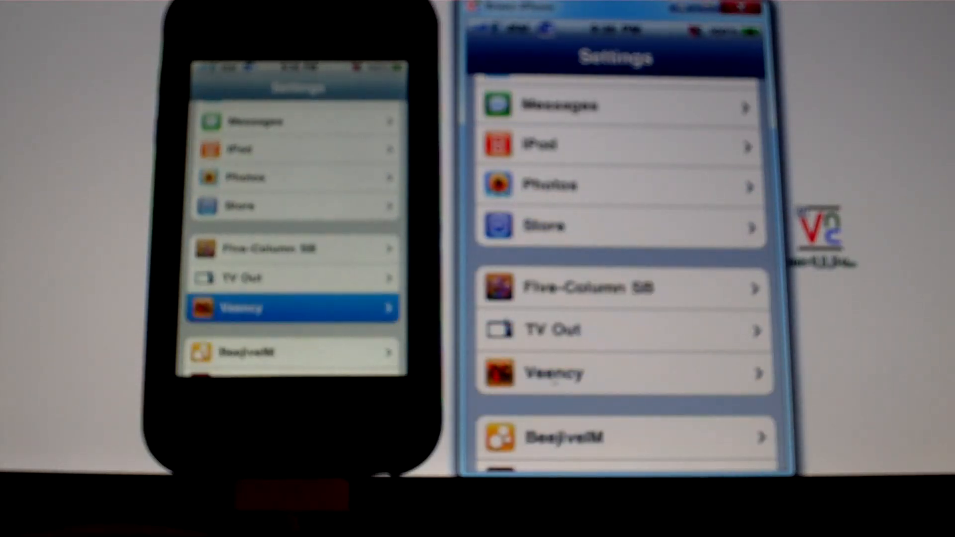
{"action": "left_click", "coordinate": [617, 373]}
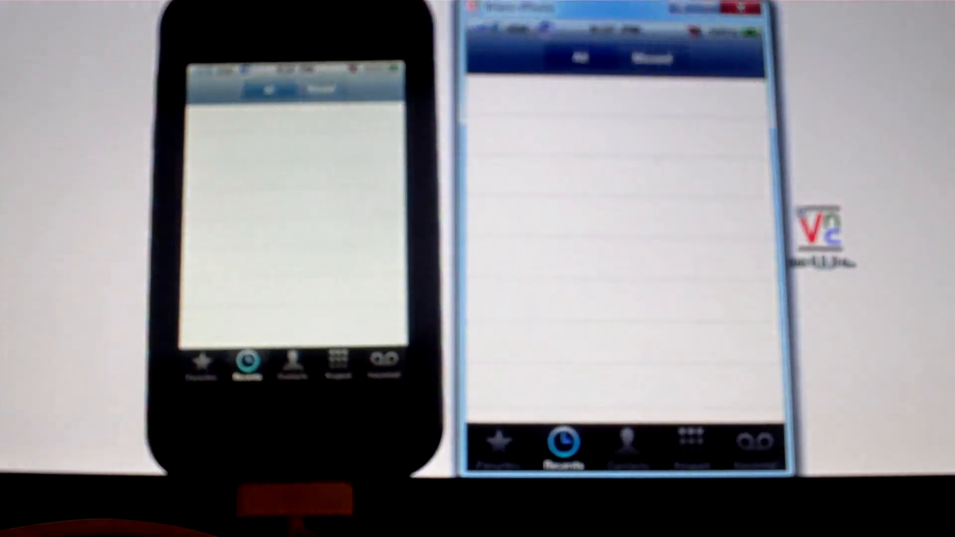
Step: View the Recents tab of the Phone app's empty recent-calls list
{"action": "left_click", "coordinate": [338, 362]}
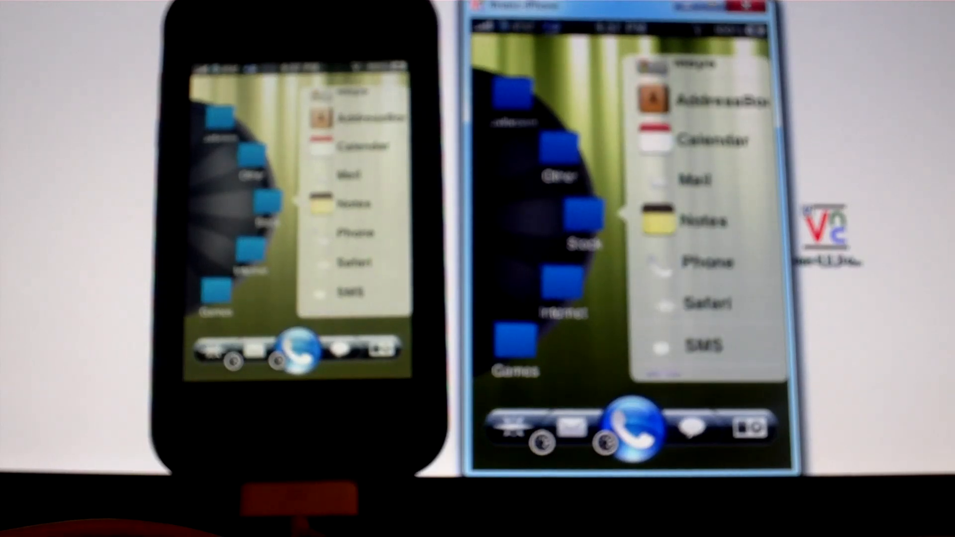
Step: Launch the Notes app from the home-screen app list
{"action": "left_click", "coordinate": [702, 220]}
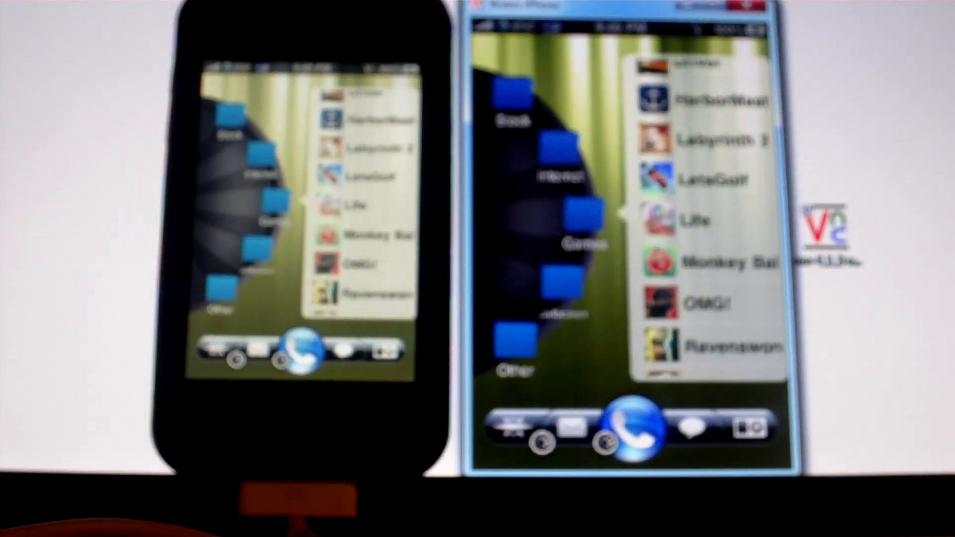
Step: Browse the Games folder apps, then the Stock folder down to Settings and Stocks
{"action": "scroll", "scroll_direction": "up", "scroll_amount": 3}
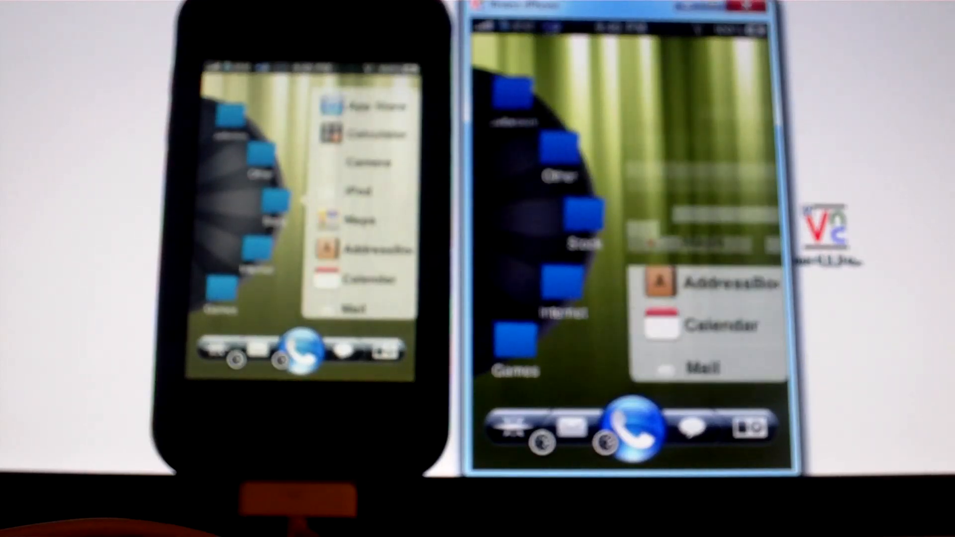
{"action": "scroll", "scroll_direction": "down", "scroll_amount": 3}
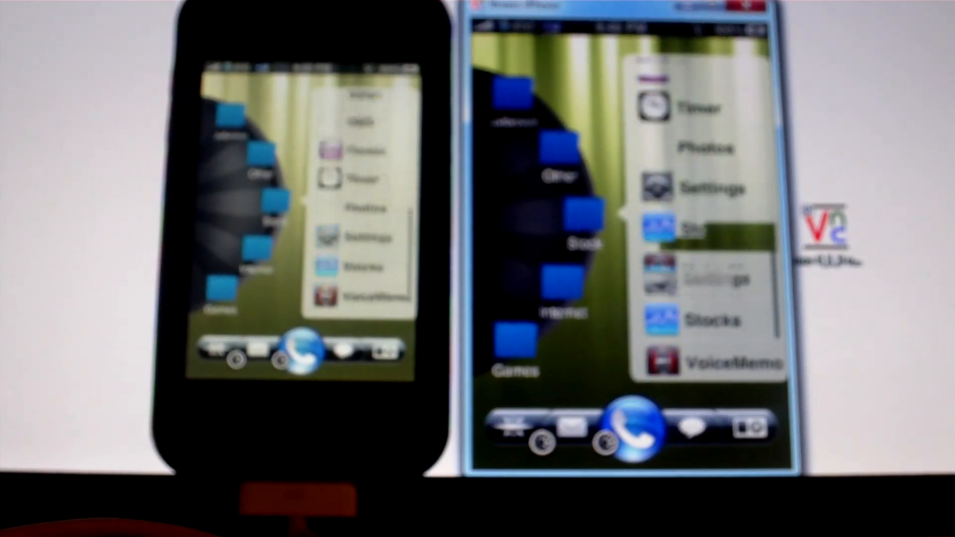